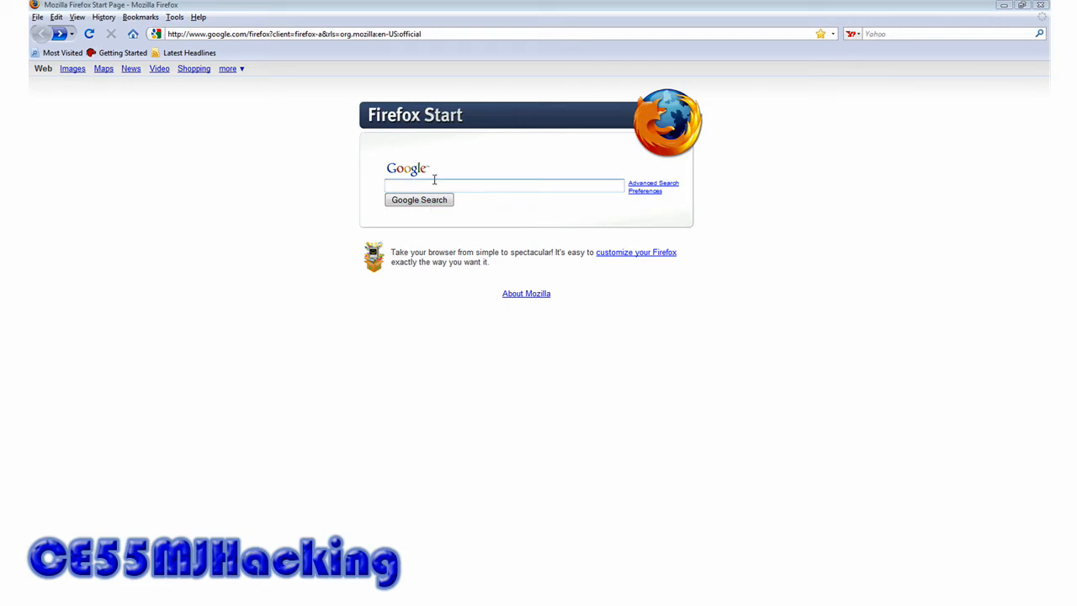
pyautogui.moveTo(437, 246)
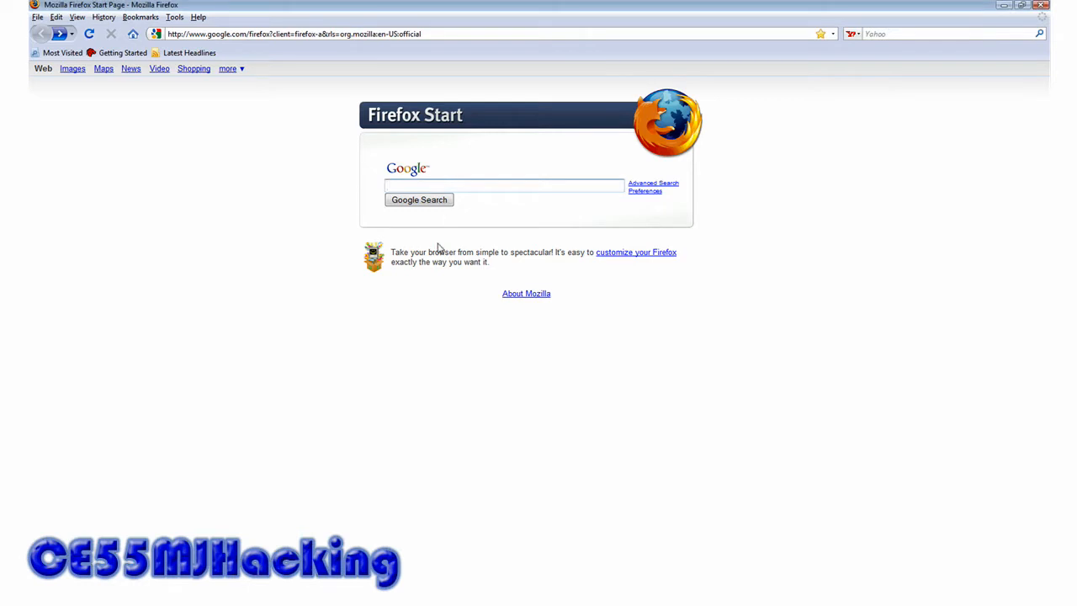
pyautogui.moveTo(648, 350)
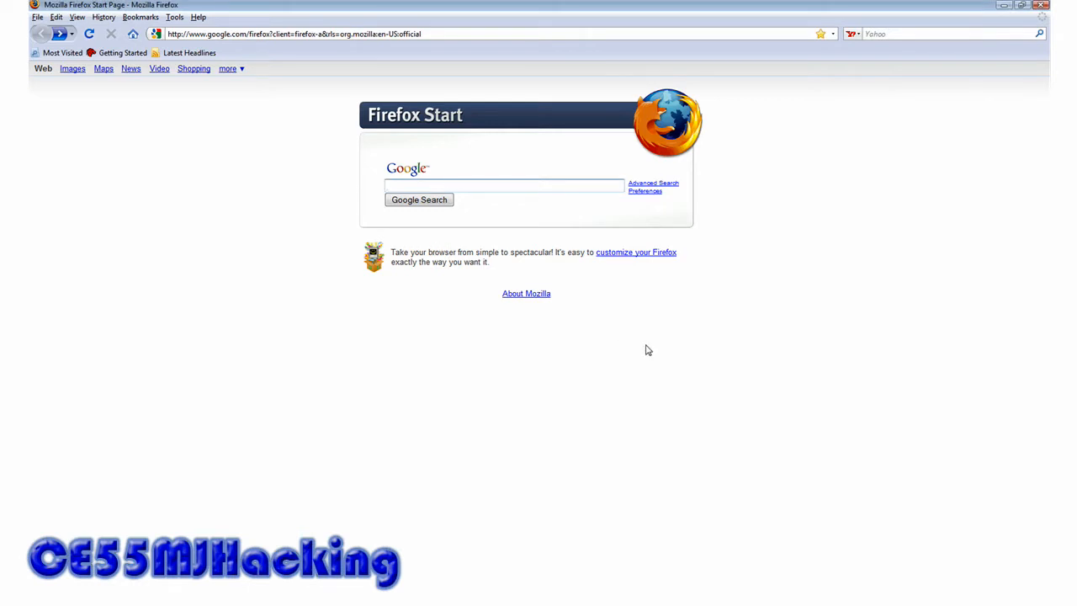
# Search Google for "svn tortis" to find the TortoiseSVN site
pyautogui.write('svn tortis')
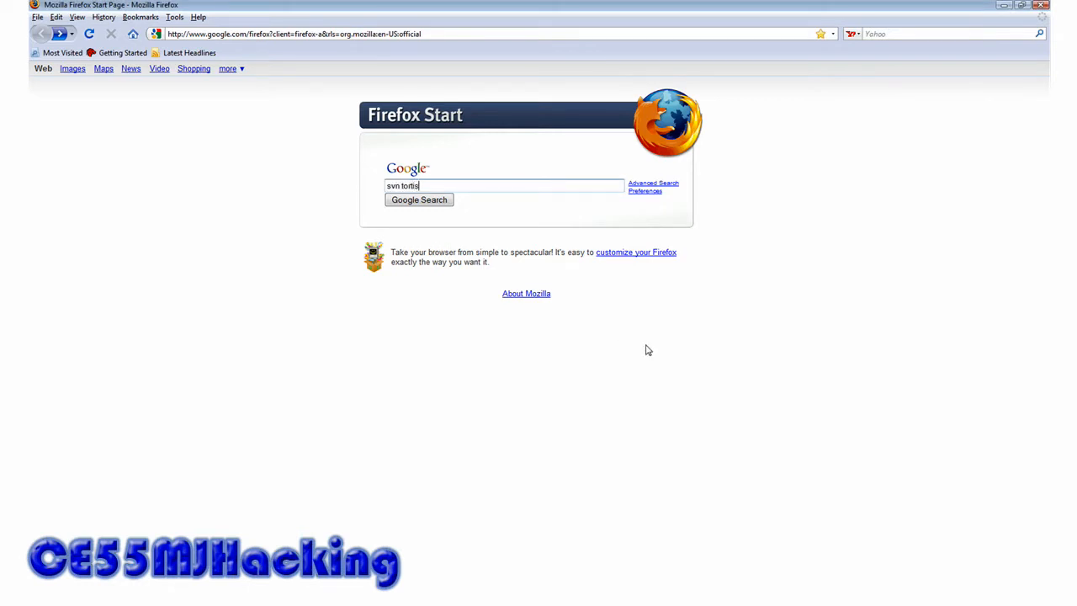
pyautogui.click(418, 200)
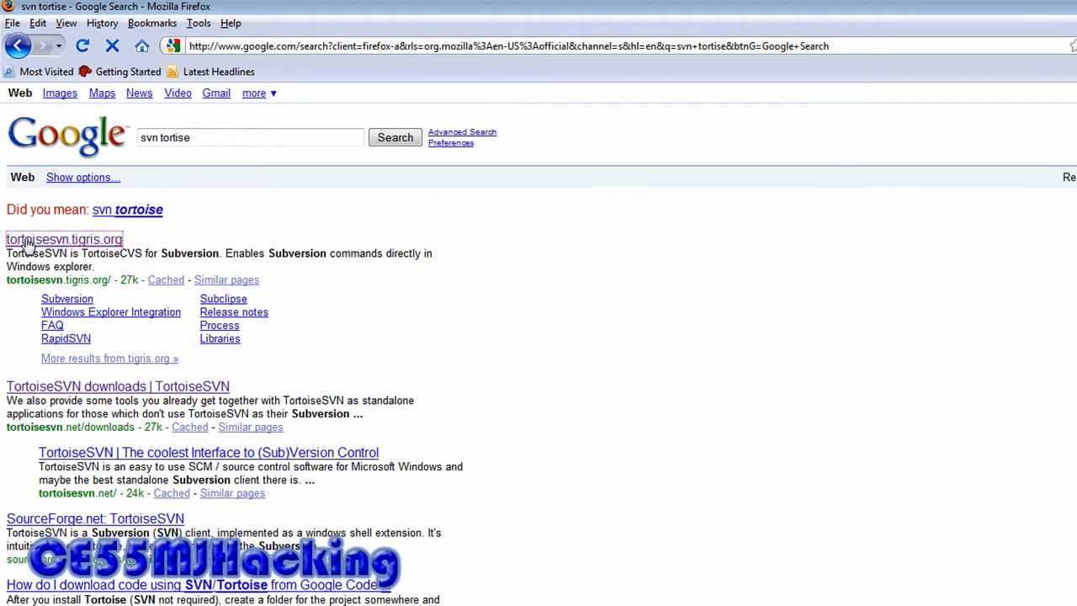
# Download the 32-bit TortoiseSVN 1.6.2 win32 .msi installer from the downloads page
pyautogui.click(63, 239)
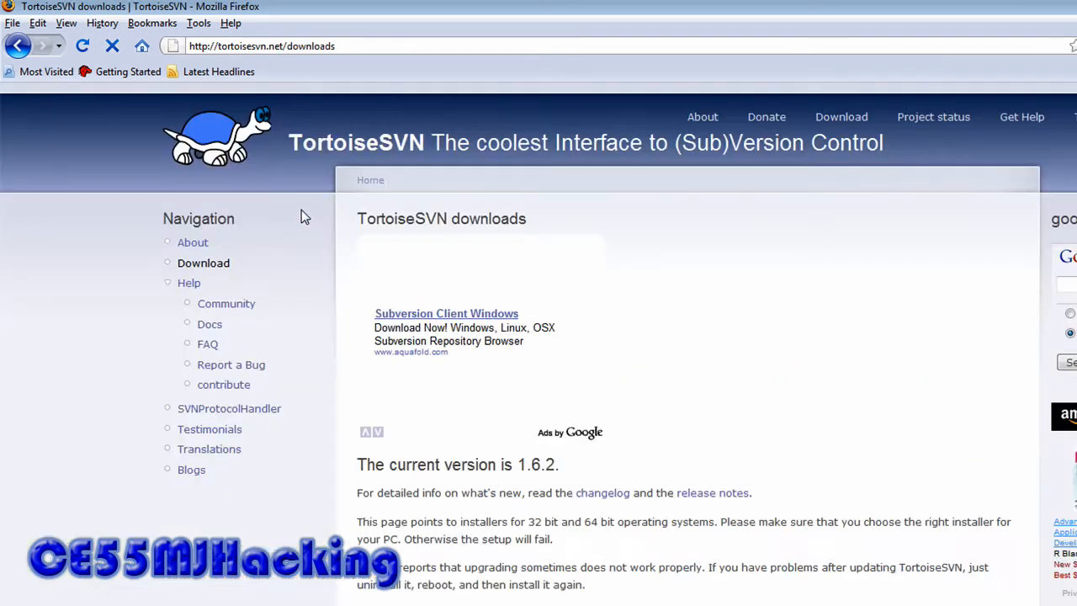
pyautogui.scroll(-3)
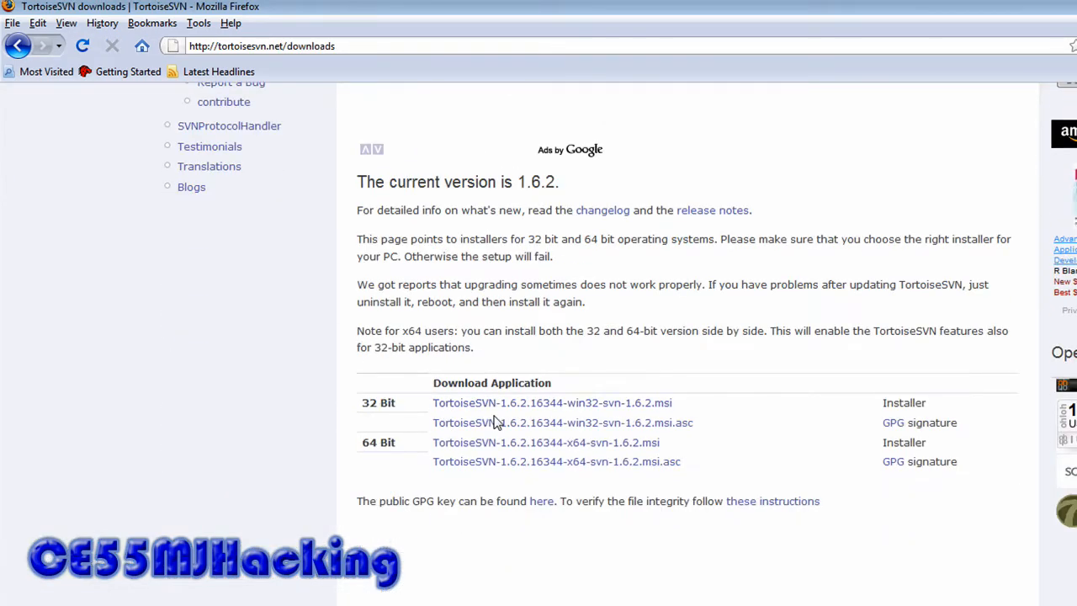
pyautogui.moveTo(700, 415)
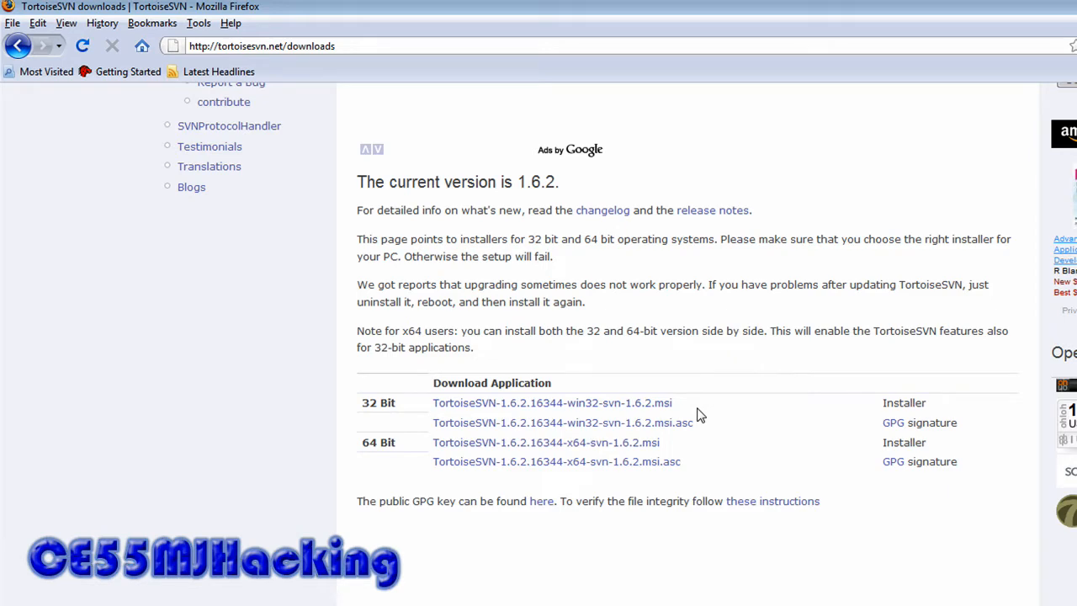
pyautogui.click(556, 403)
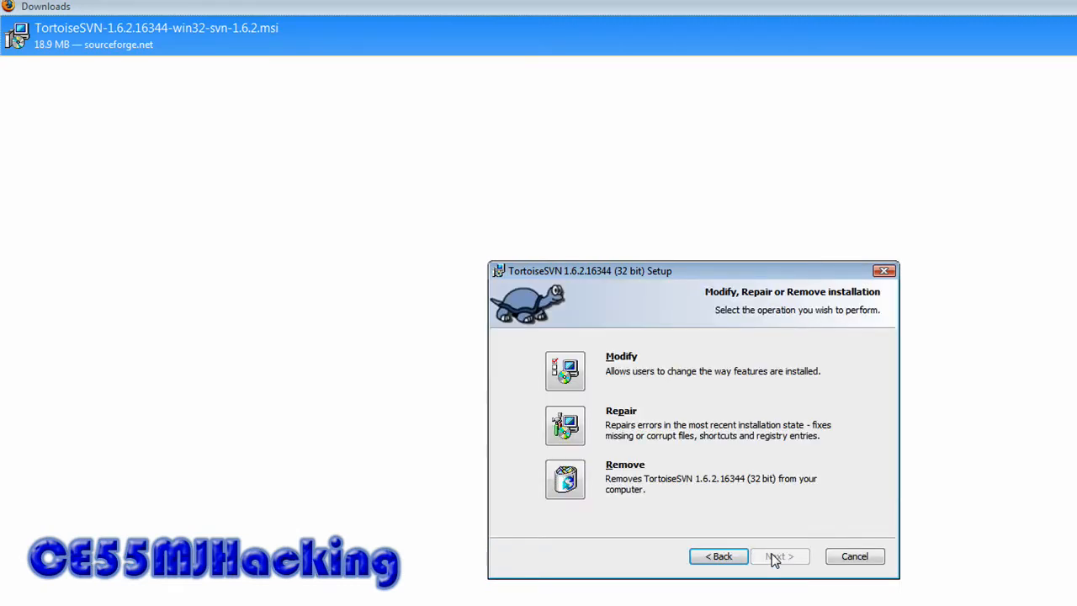
# Modify the TortoiseSVN installation with default features, finish setup and dismiss the restart prompt
pyautogui.click(565, 371)
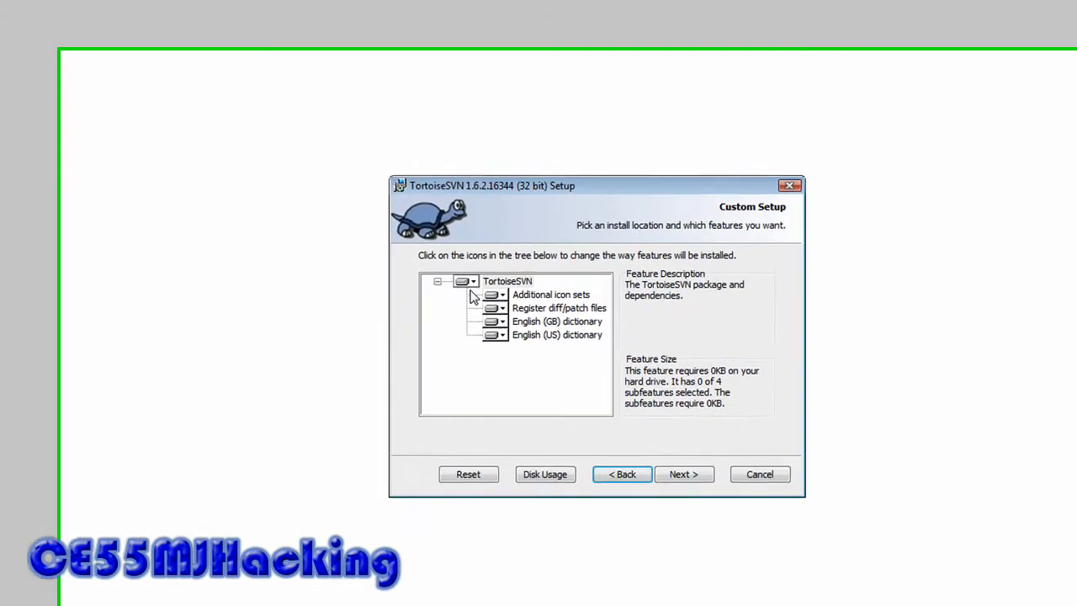
pyautogui.click(684, 474)
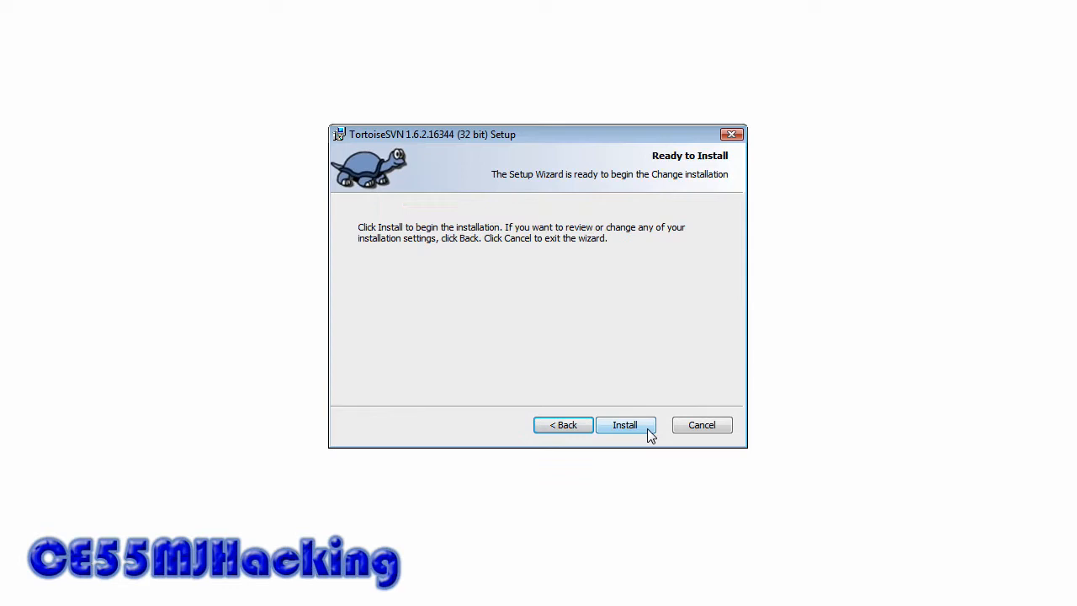
pyautogui.click(625, 424)
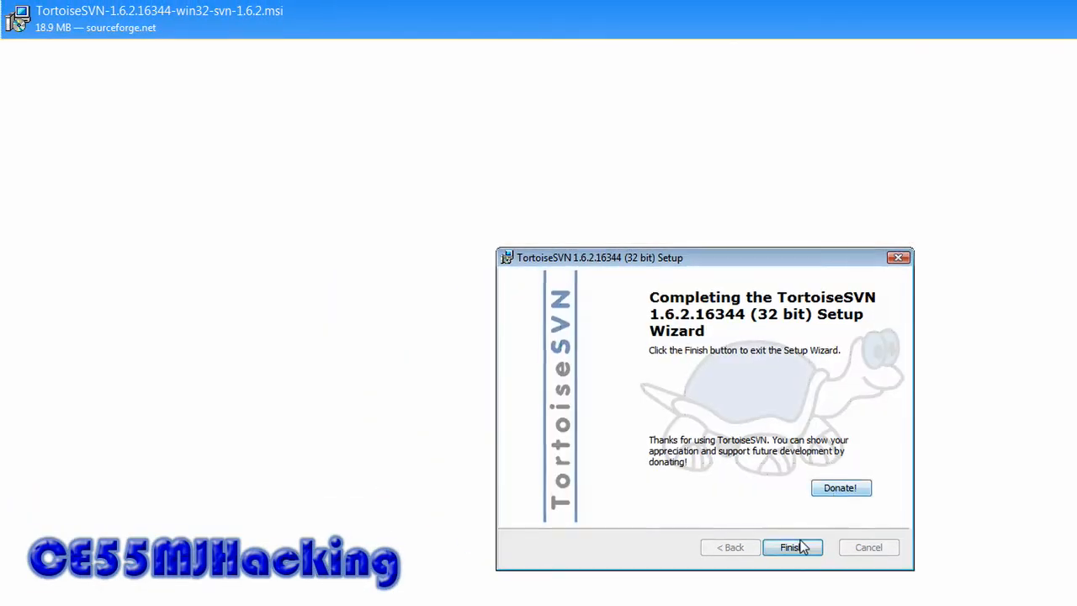
pyautogui.click(790, 547)
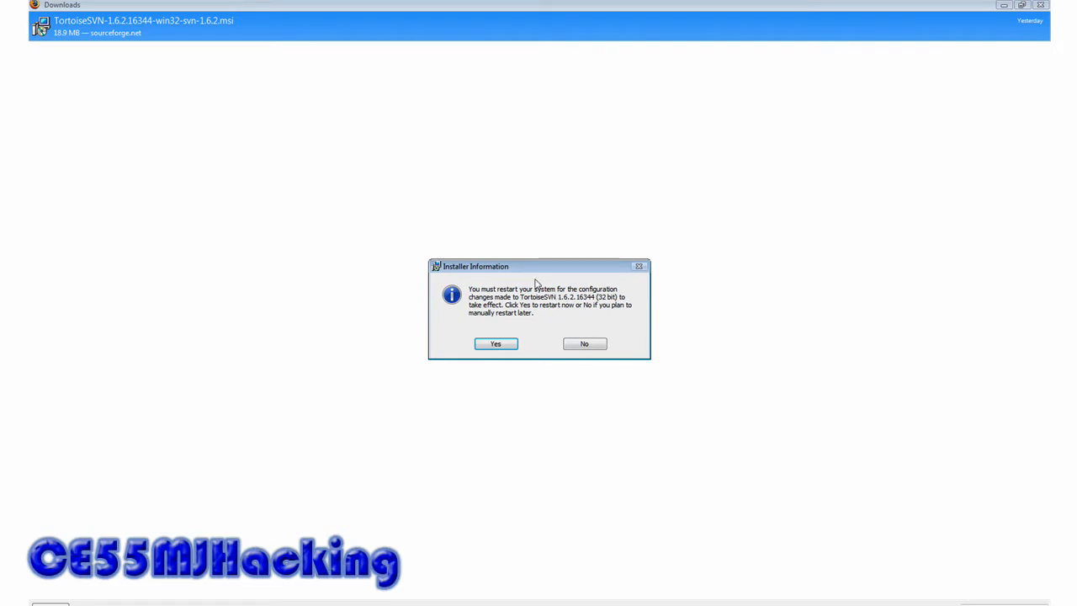
pyautogui.click(584, 343)
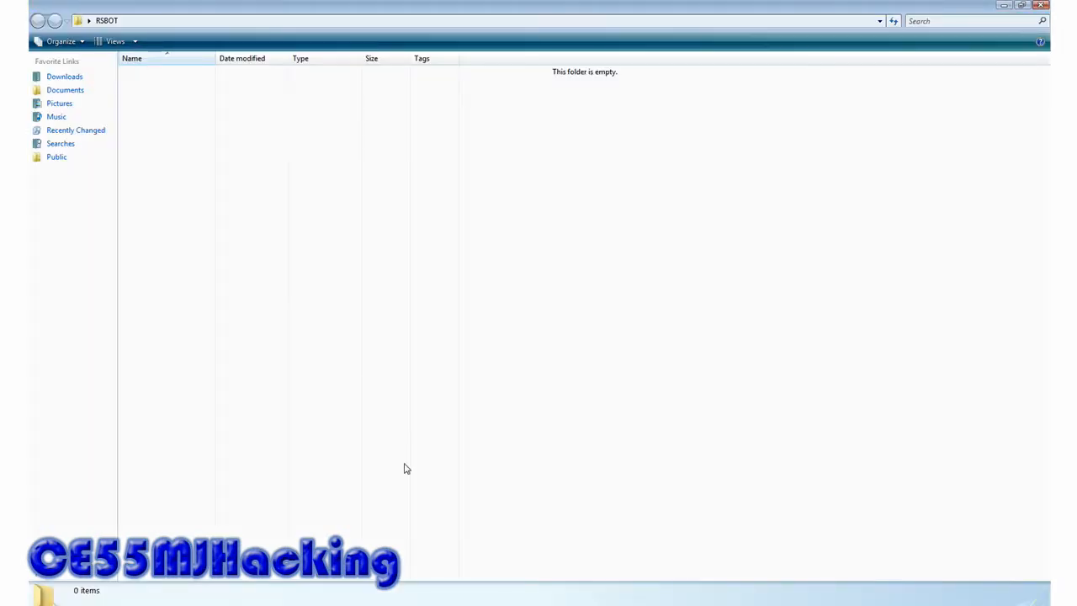
pyautogui.moveTo(172, 112)
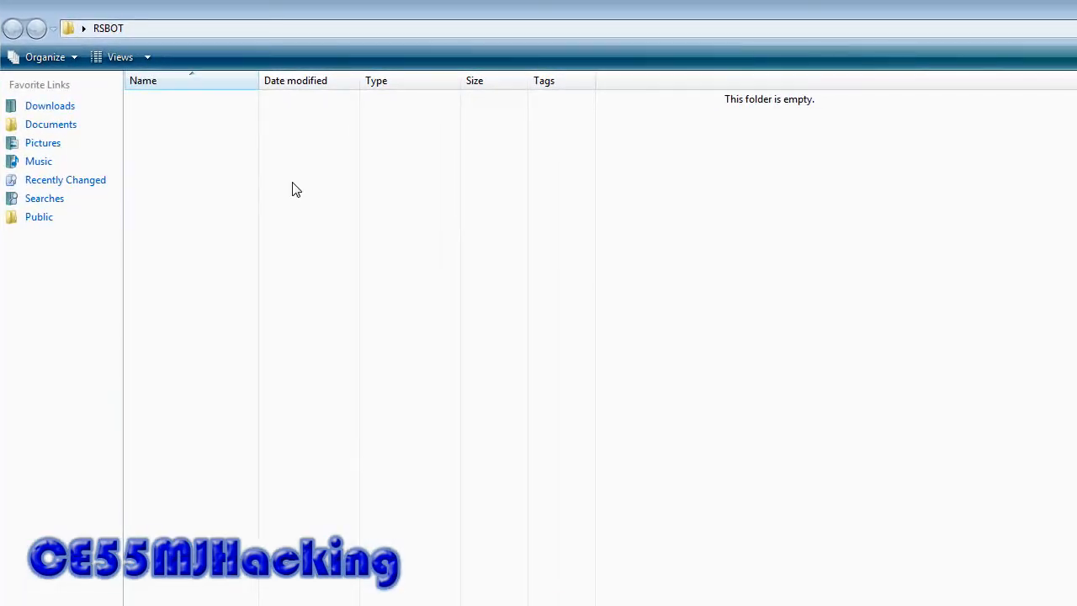
# Start an SVN Checkout into the empty RSBOT folder from its context menu
pyautogui.rightClick(297, 188)
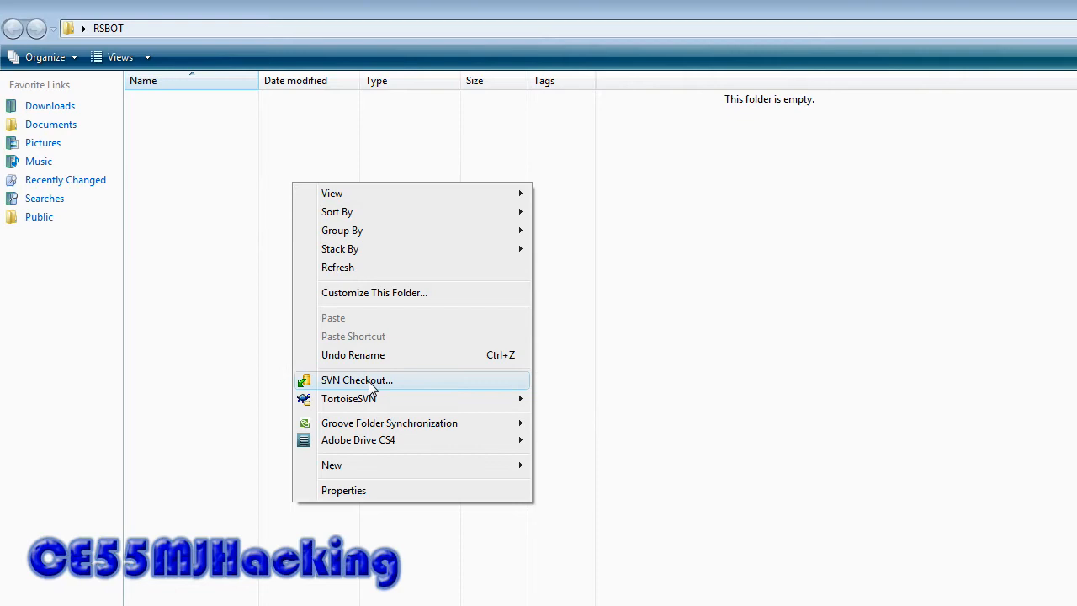
pyautogui.click(357, 381)
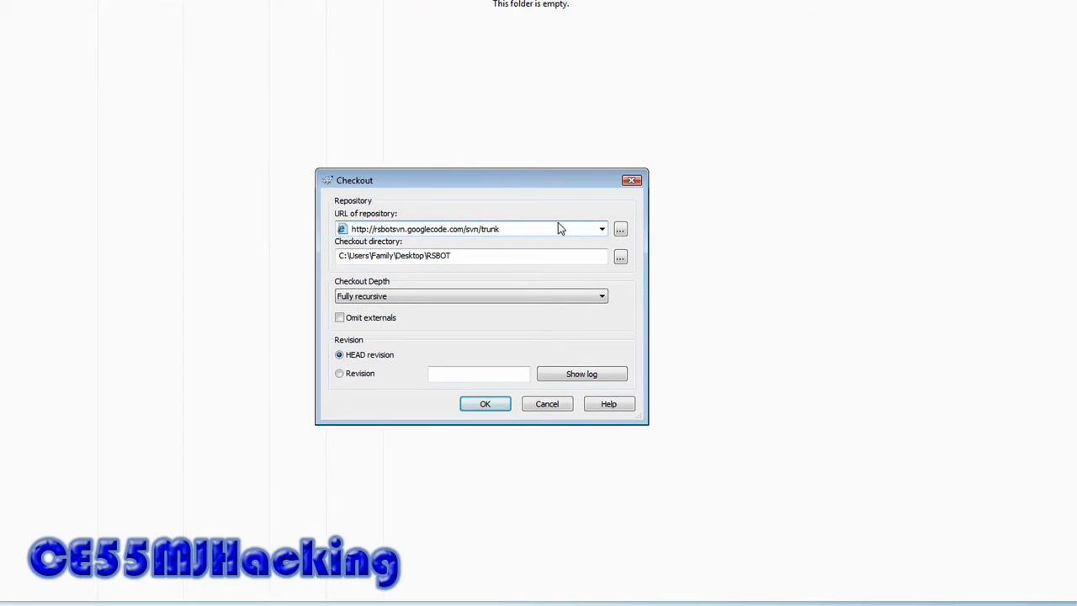
pyautogui.moveTo(502, 247)
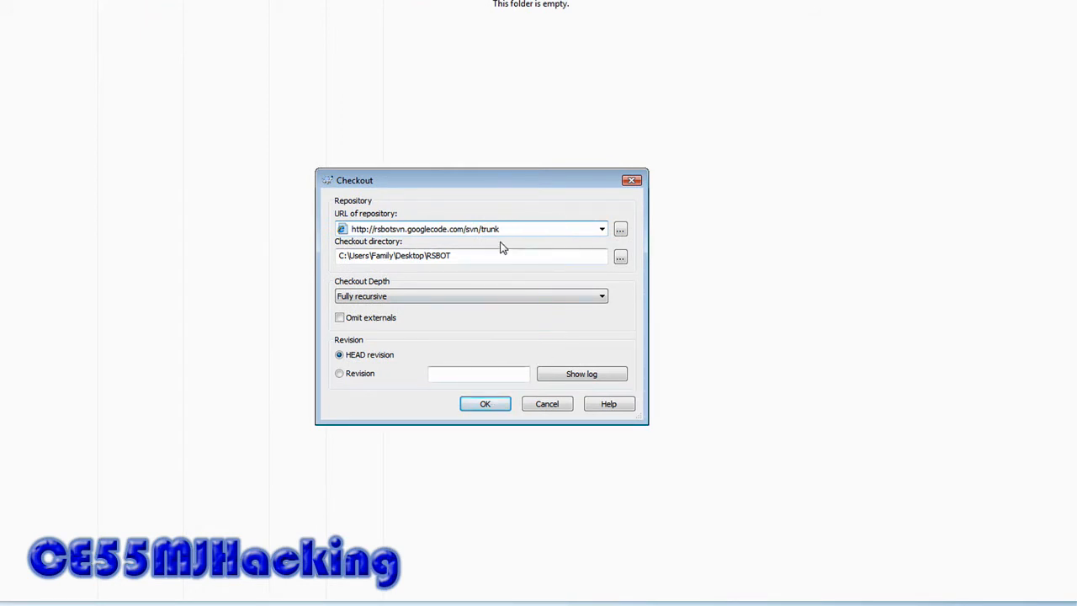
# Check out the rsbotsvn trunk into RSBOT at revision 414 and close the report
pyautogui.click(485, 404)
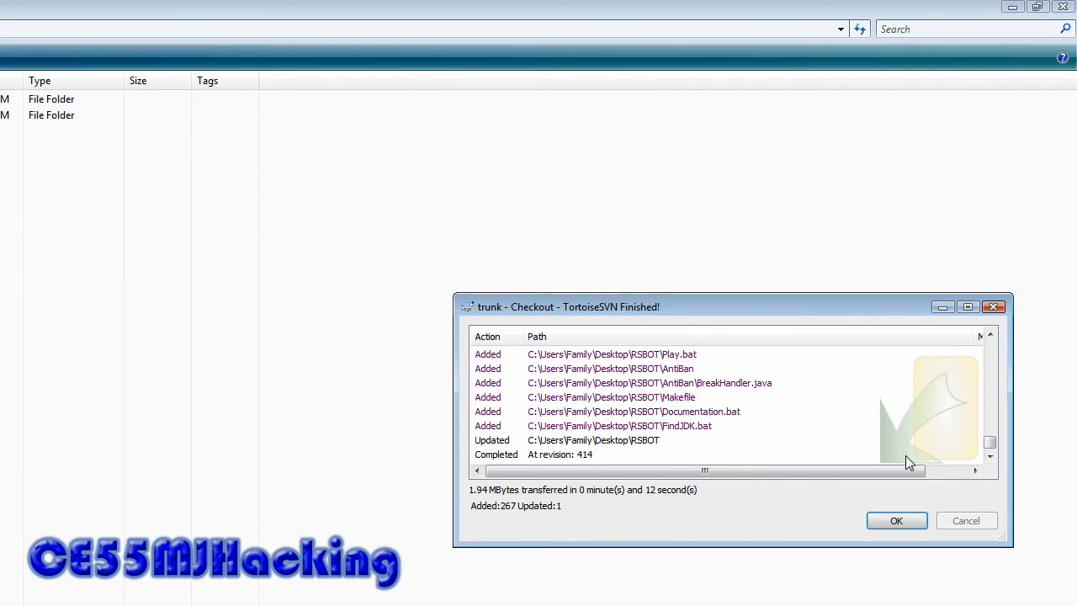
pyautogui.click(898, 521)
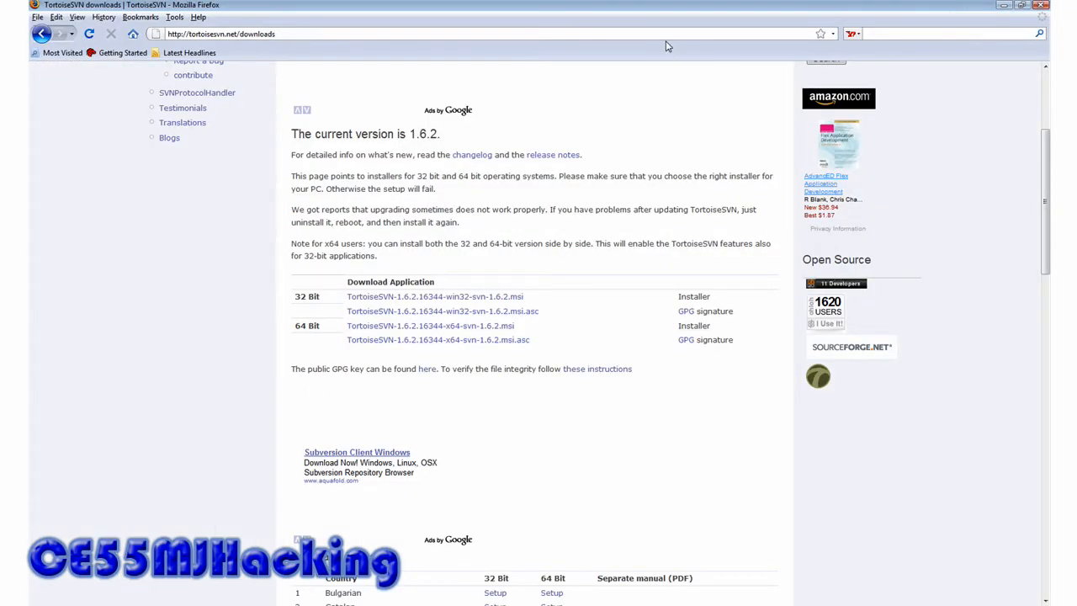
# Navigate to Sun's Java SE Downloads page via "jdk" and reach JDK 6 Update 13
pyautogui.write('j')
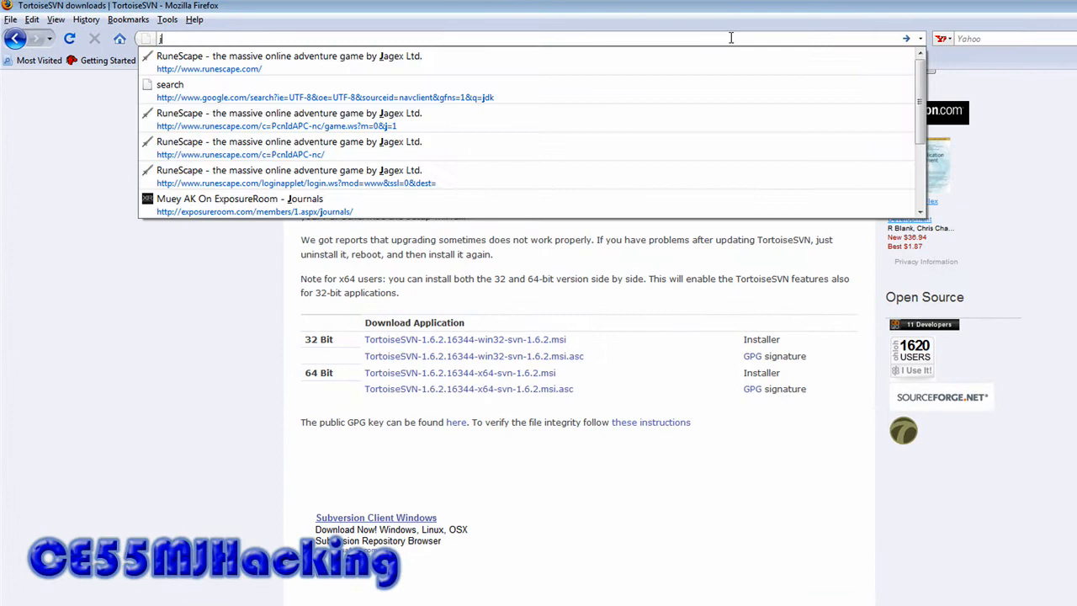
pyautogui.write('dk')
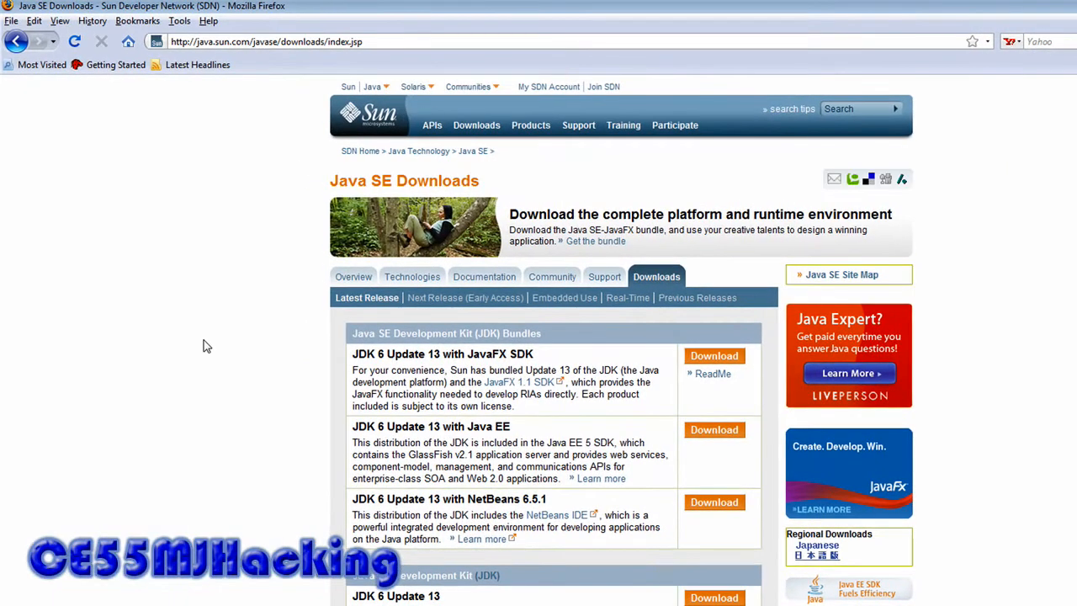
pyautogui.scroll(-3)
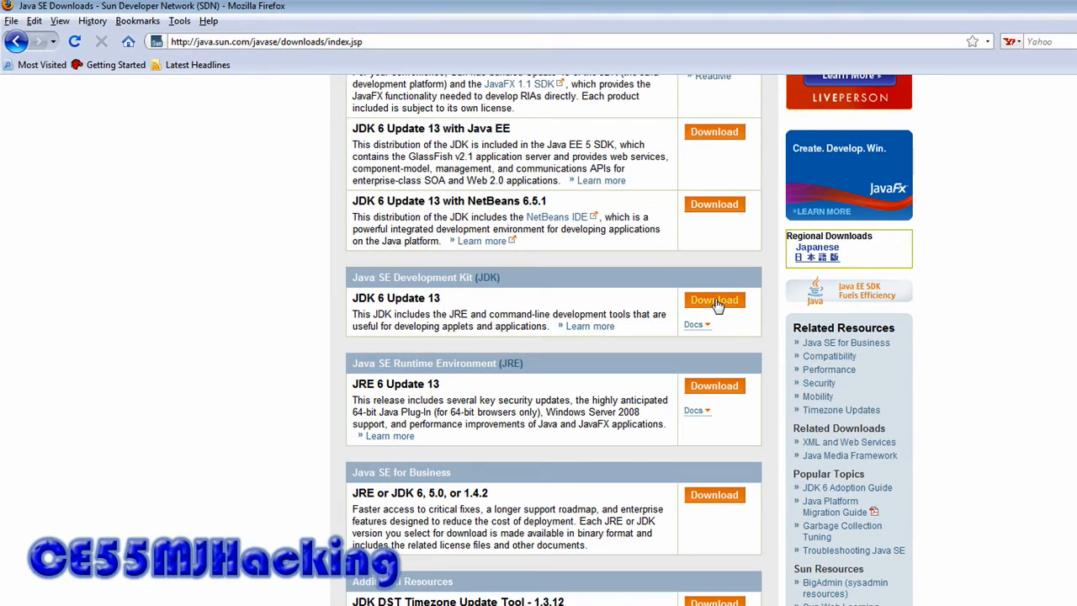
pyautogui.moveTo(634, 280)
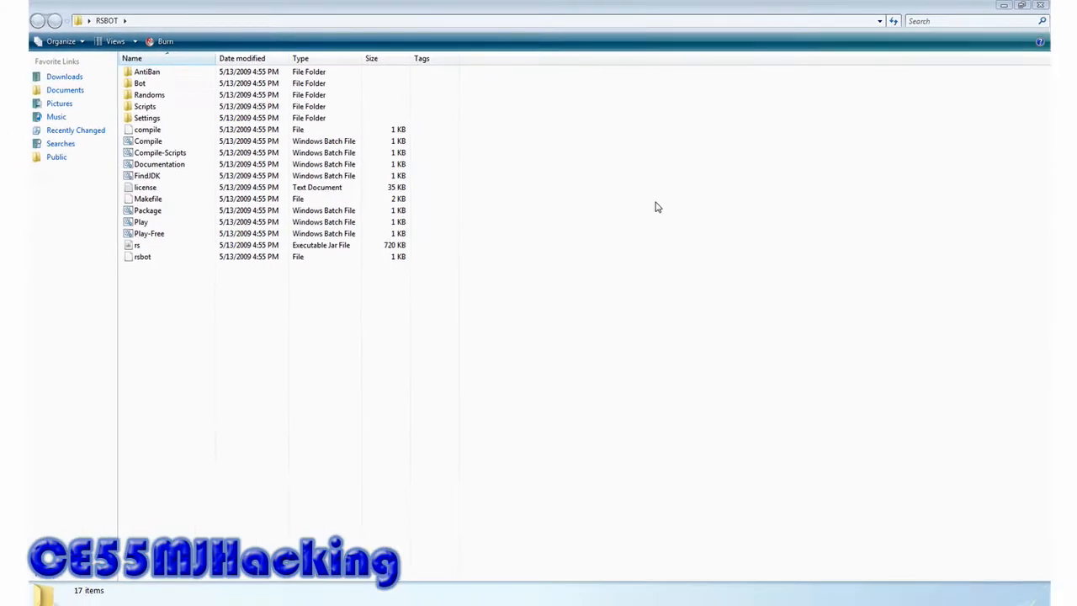
# Run Compile.bat in the RSBOT folder
pyautogui.click(148, 141)
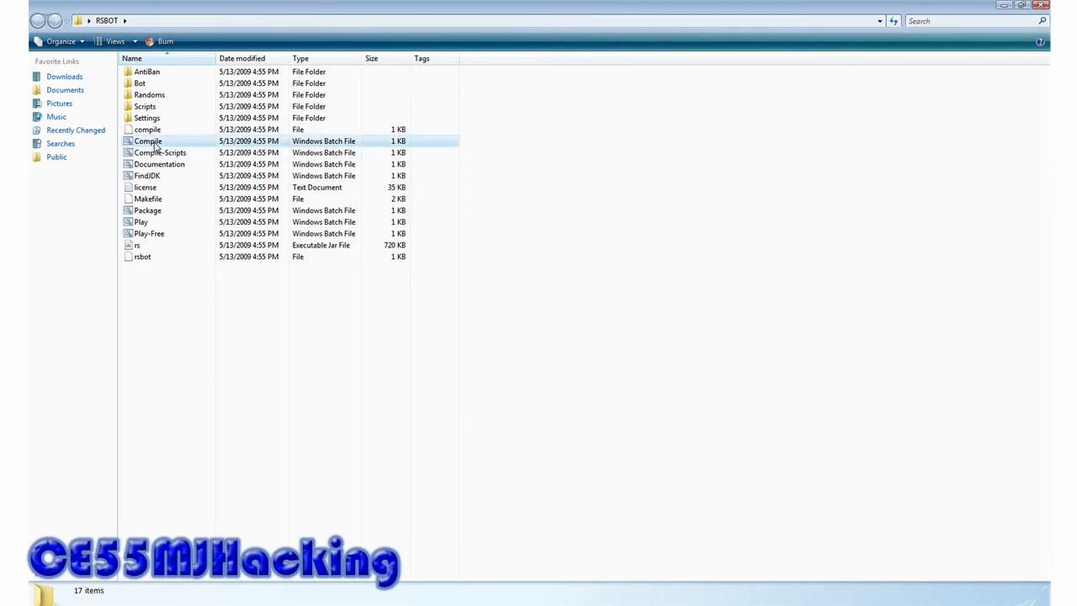
pyautogui.doubleClick(146, 141)
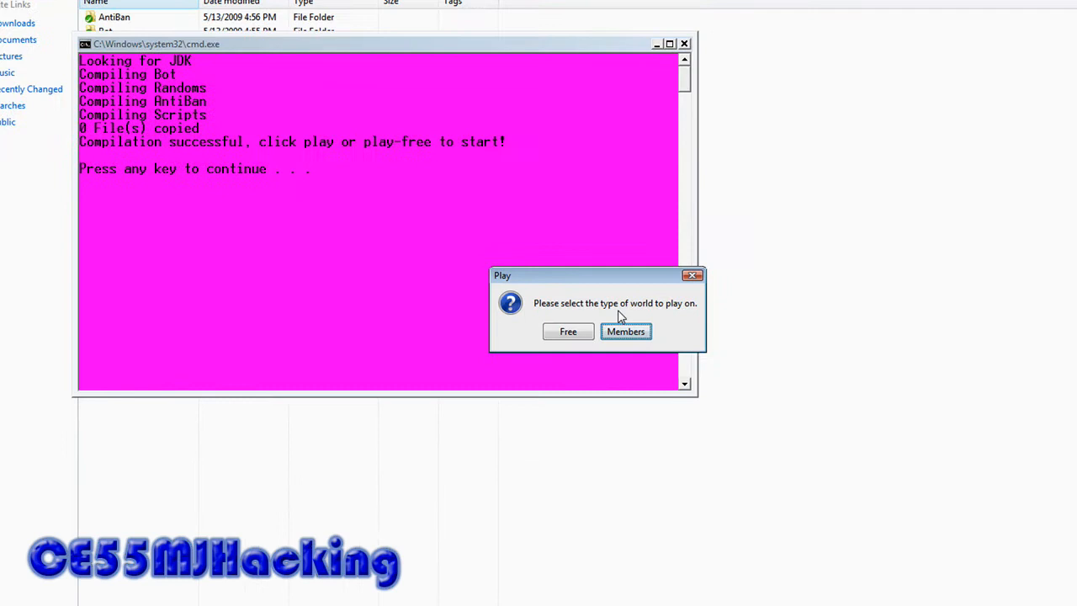
pyautogui.moveTo(638, 337)
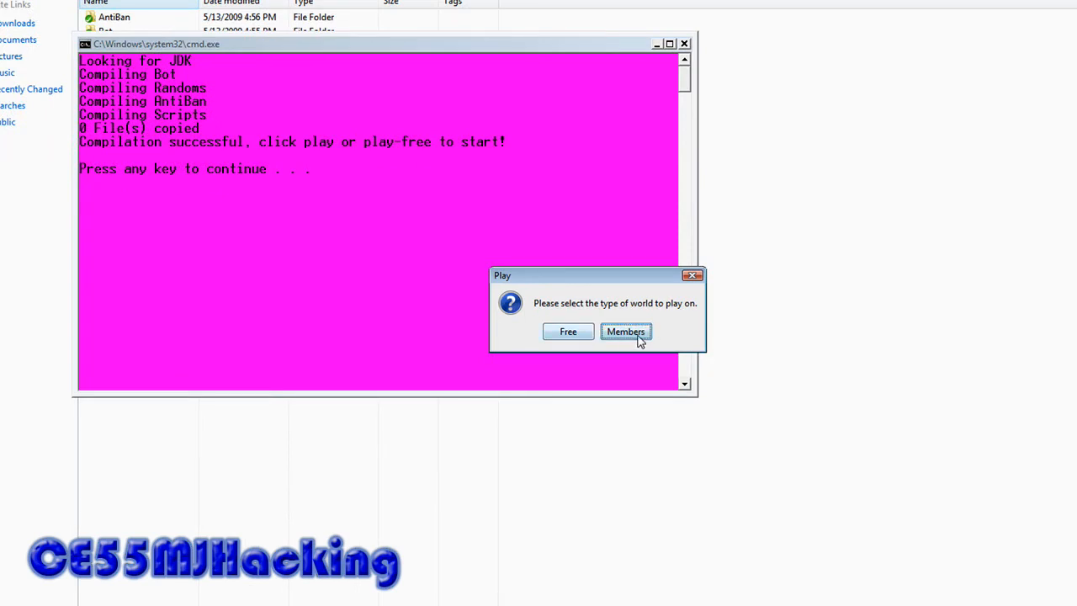
# Choose the Members world at the Play prompt and continue past the compile prompt
pyautogui.click(625, 332)
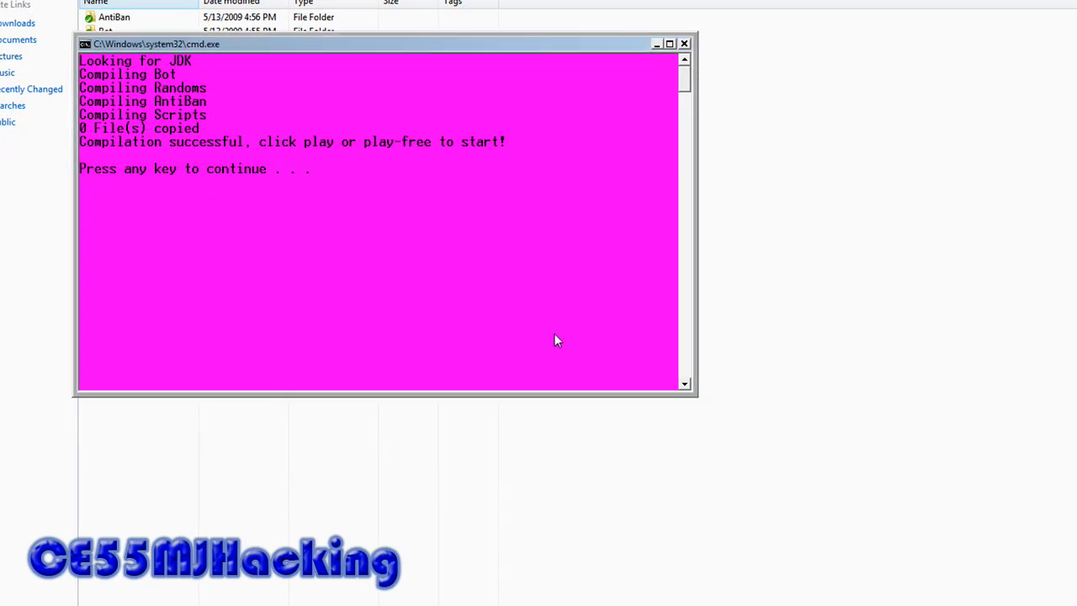
pyautogui.press('enter')
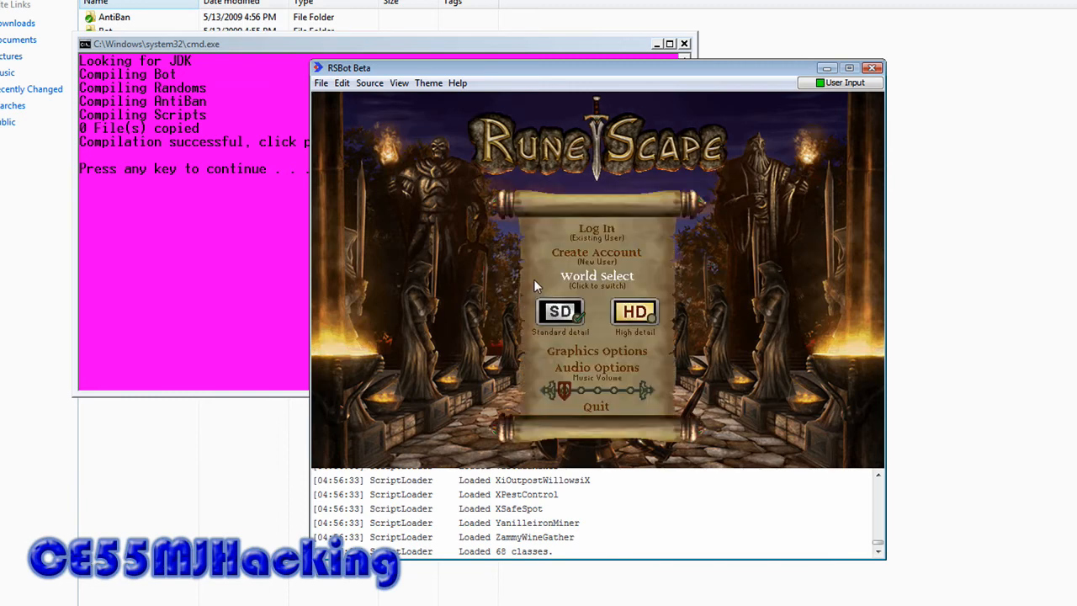
# Attempt File > Run Script, acknowledge the no-accounts warning, and save one bot account
pyautogui.click(321, 82)
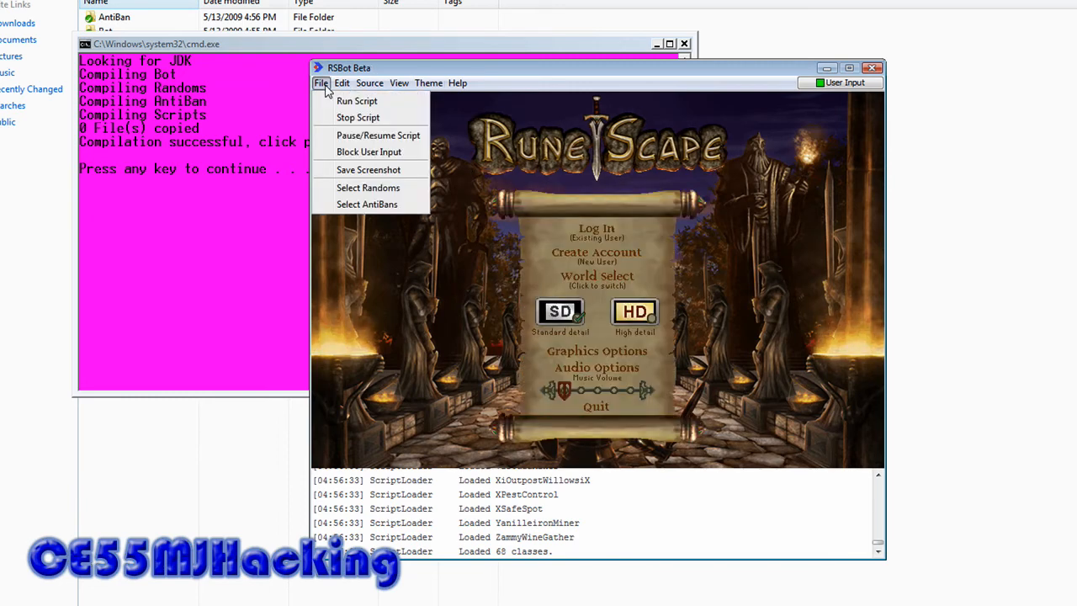
pyautogui.click(357, 100)
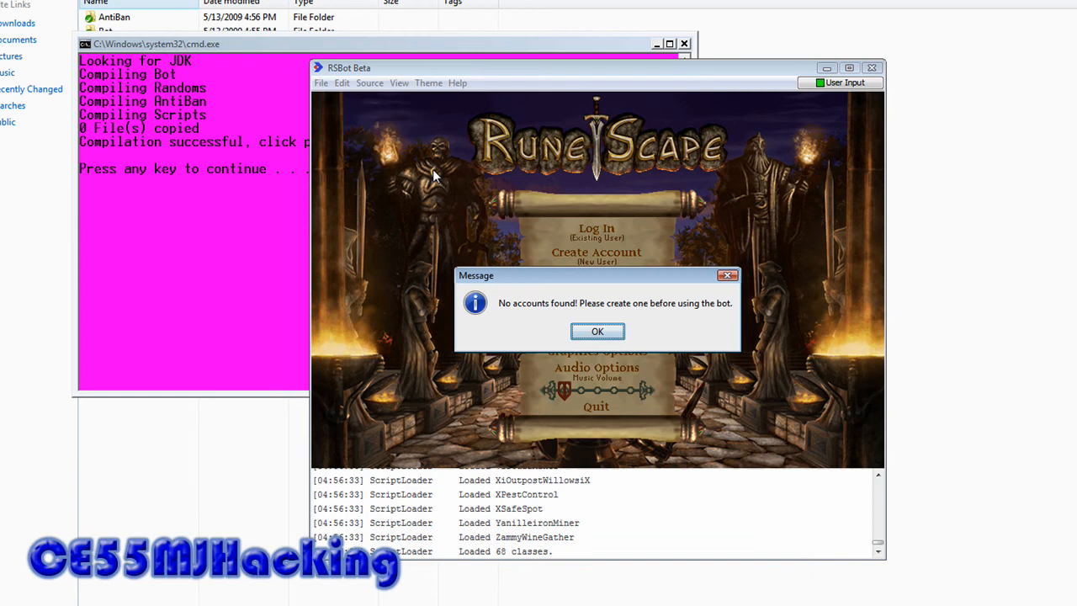
pyautogui.click(598, 331)
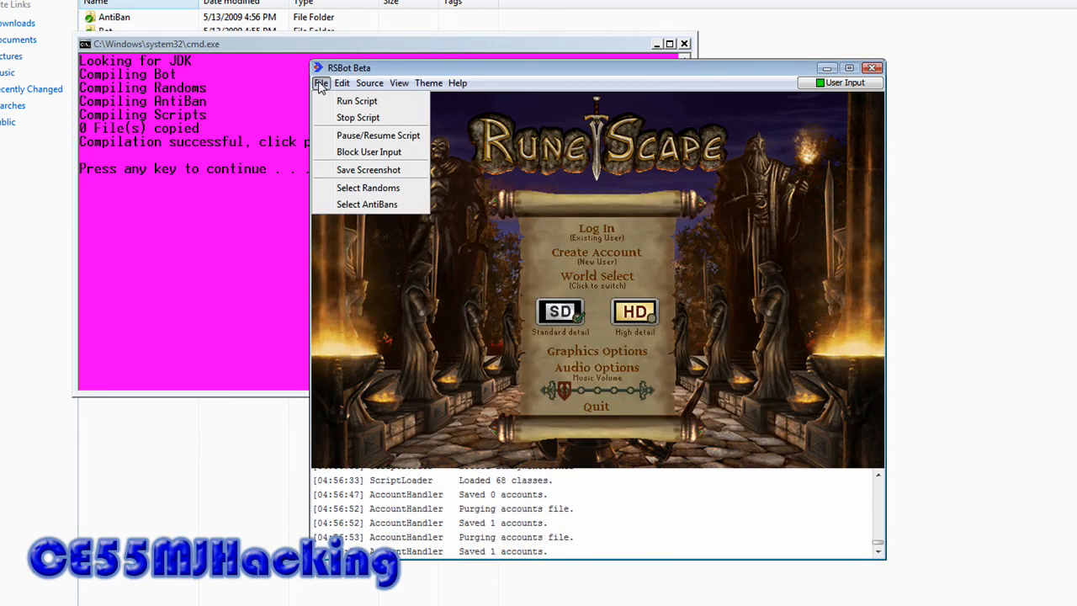
pyautogui.click(322, 83)
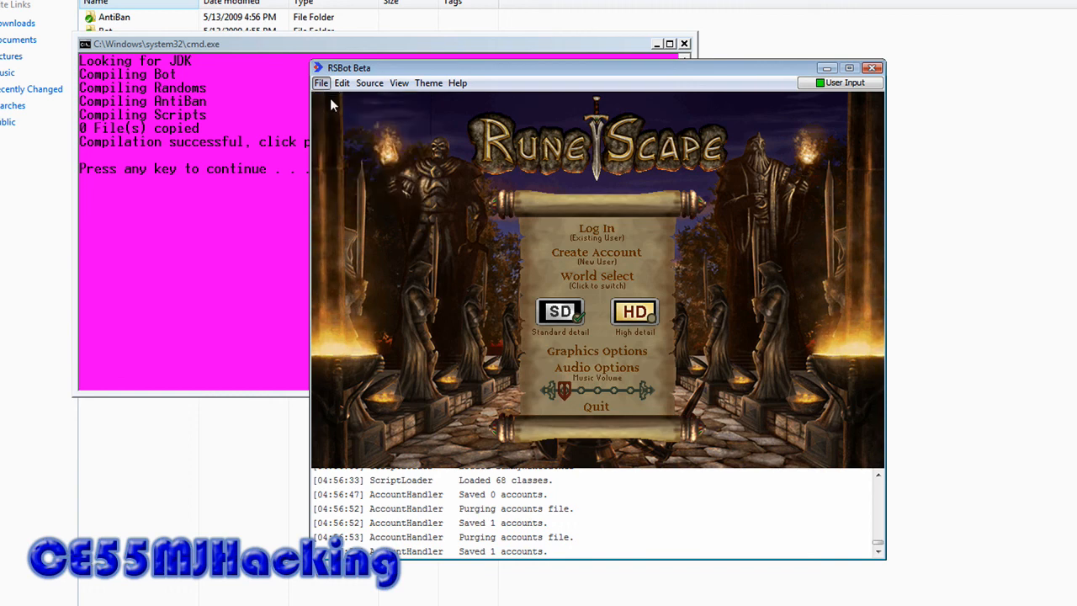